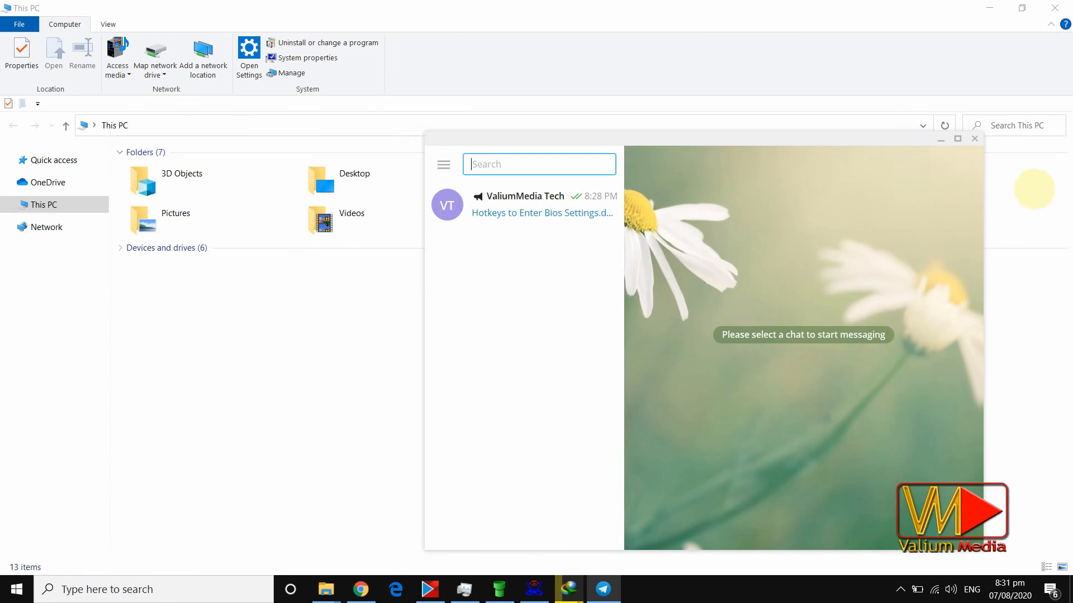
Maximize the Telegram Desktop window to fill the screen
left_click(957, 139)
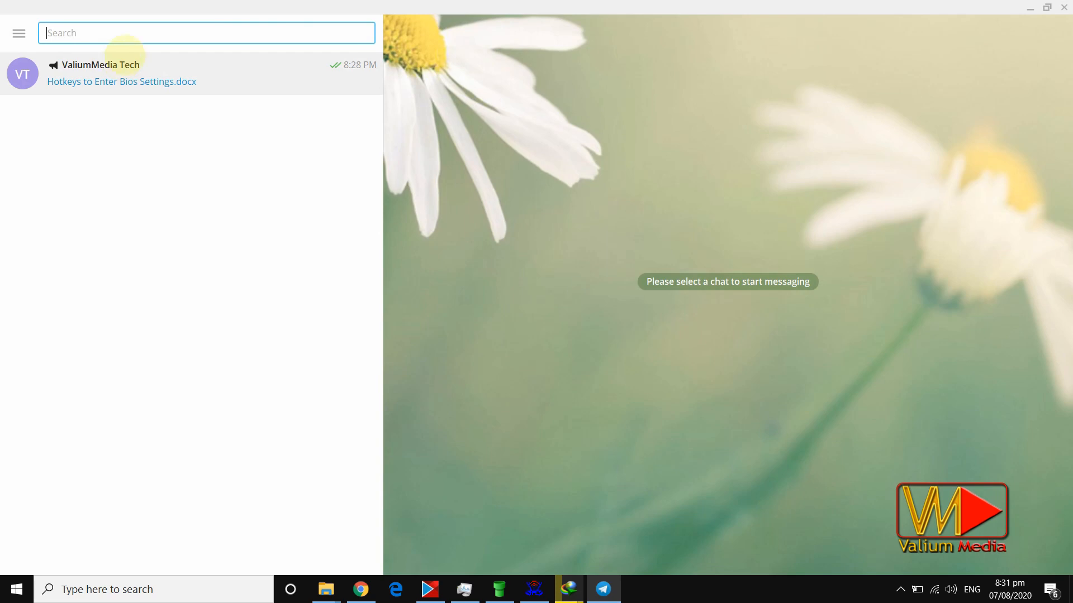
type("@getpubliclinkbot")
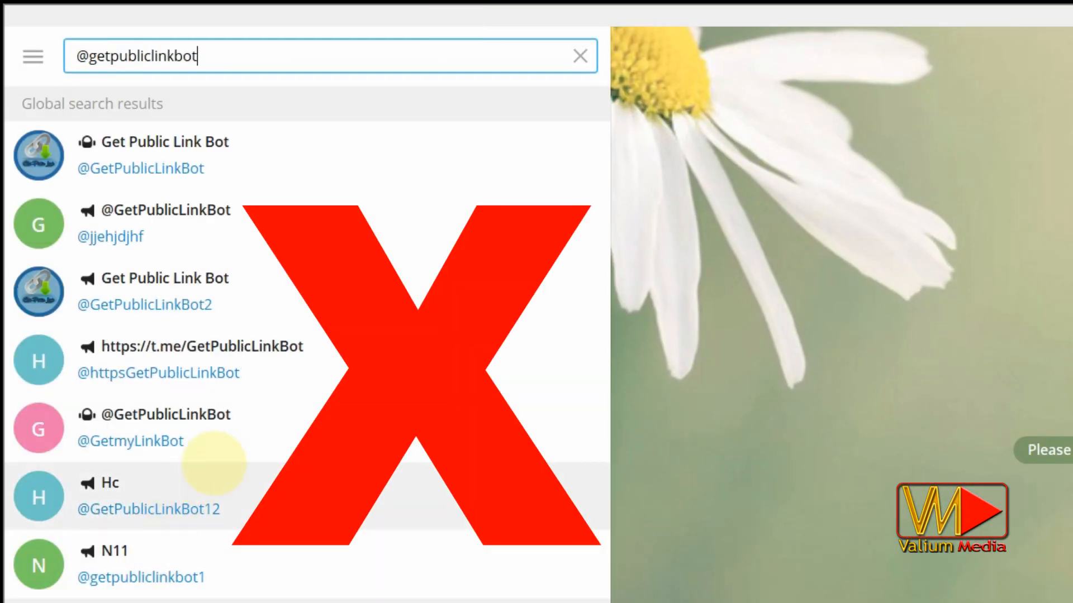
left_click(164, 291)
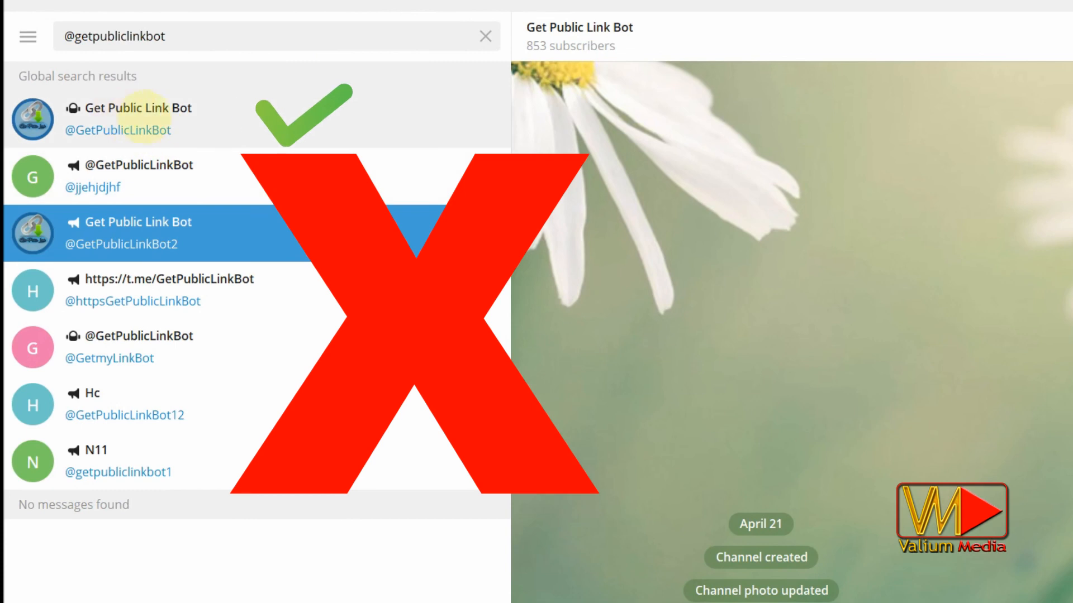
left_click(137, 108)
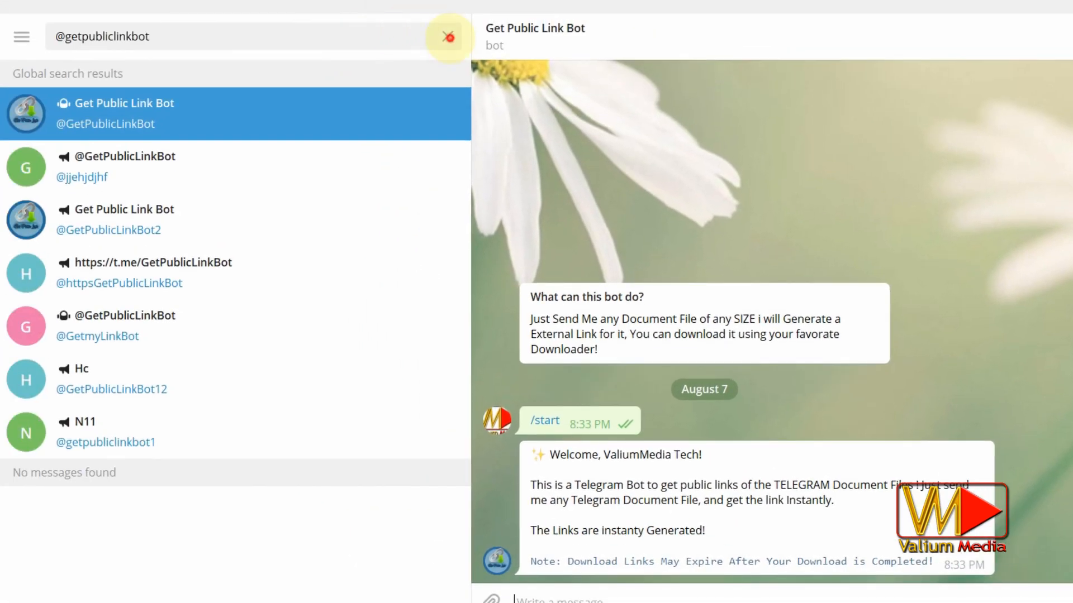
left_click(449, 36)
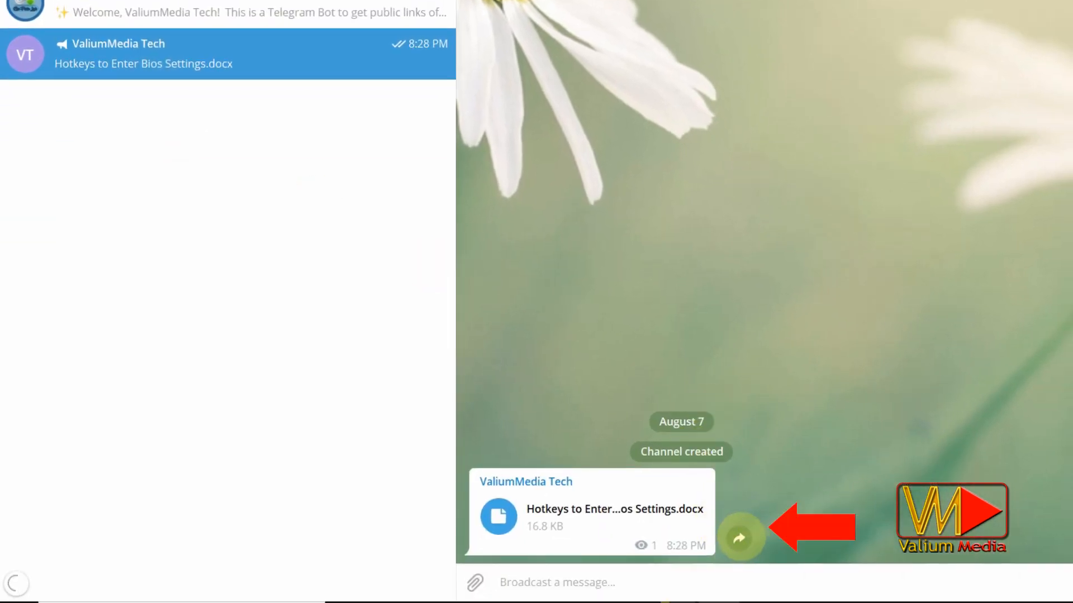
Forward the Hotkeys document to Get Public Link Bot and send it
left_click(739, 538)
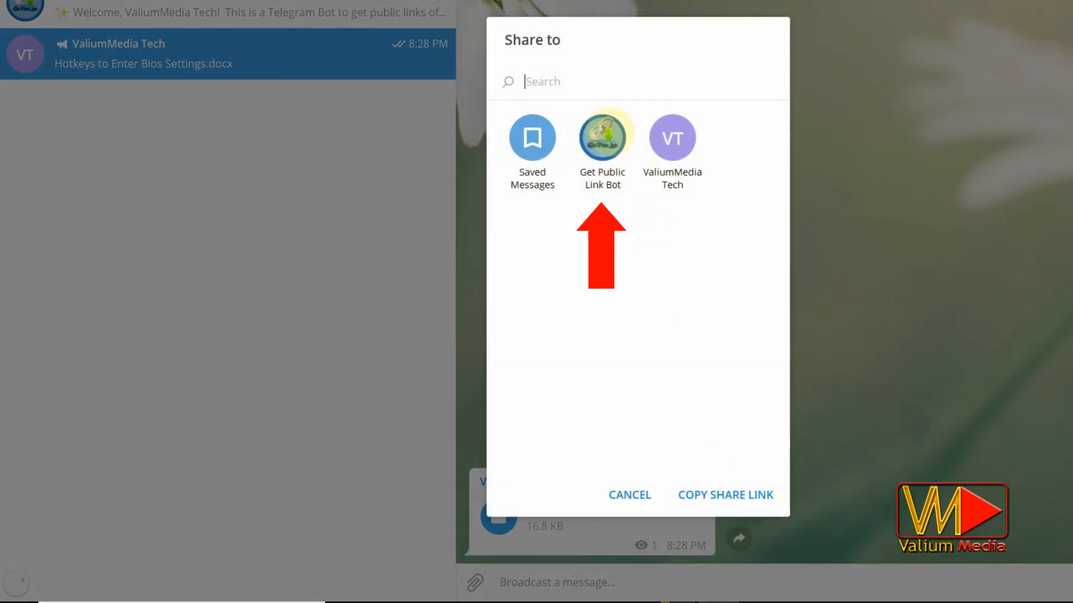
left_click(601, 137)
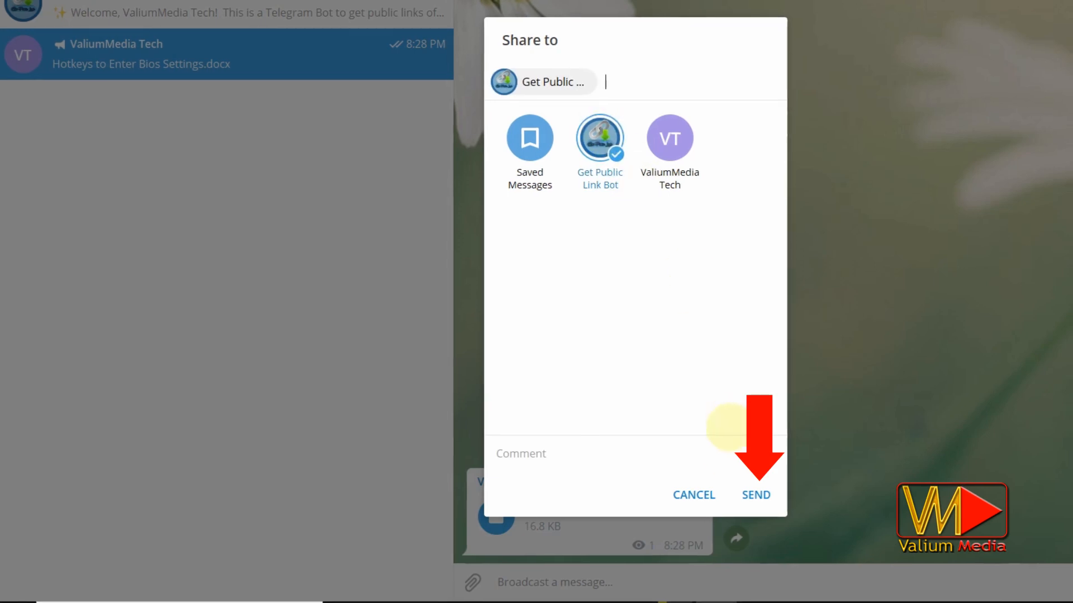
left_click(755, 495)
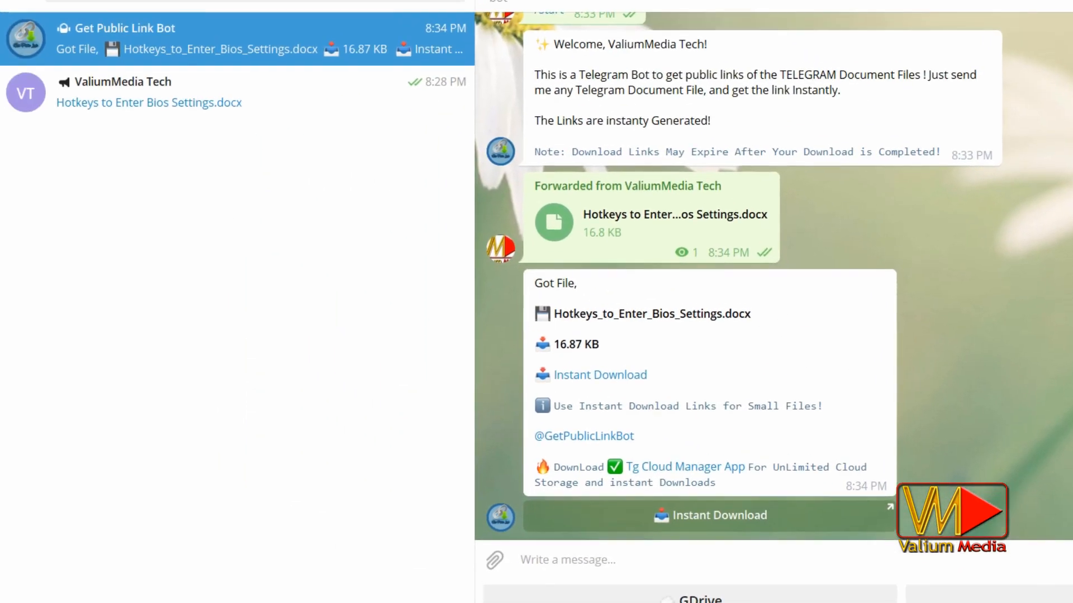
Add the bot's link in IDM, then open its Instant Download link in Telegram
left_click(599, 375)
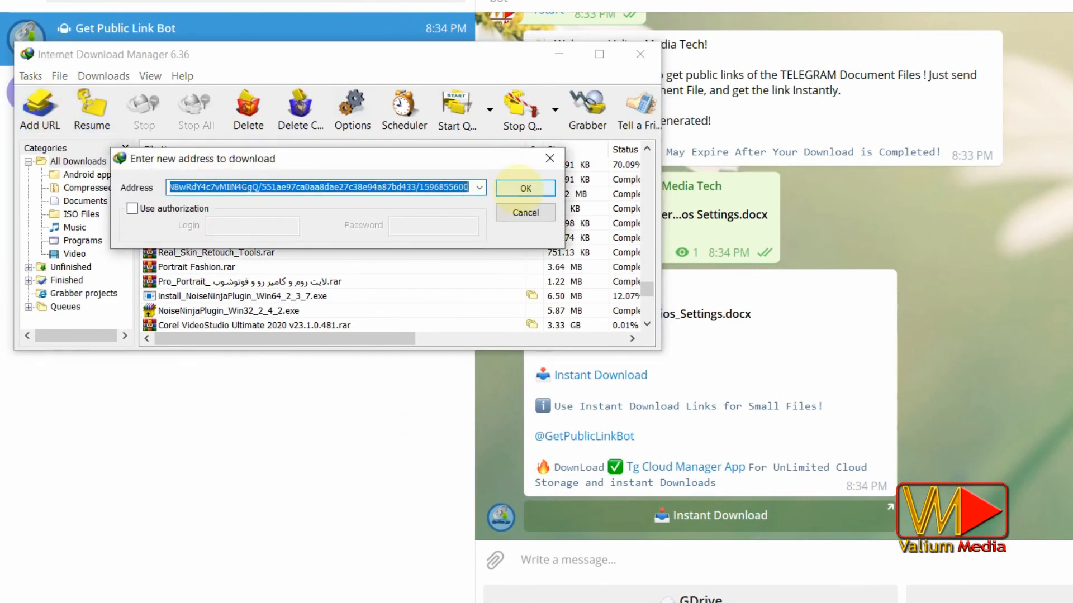
left_click(524, 189)
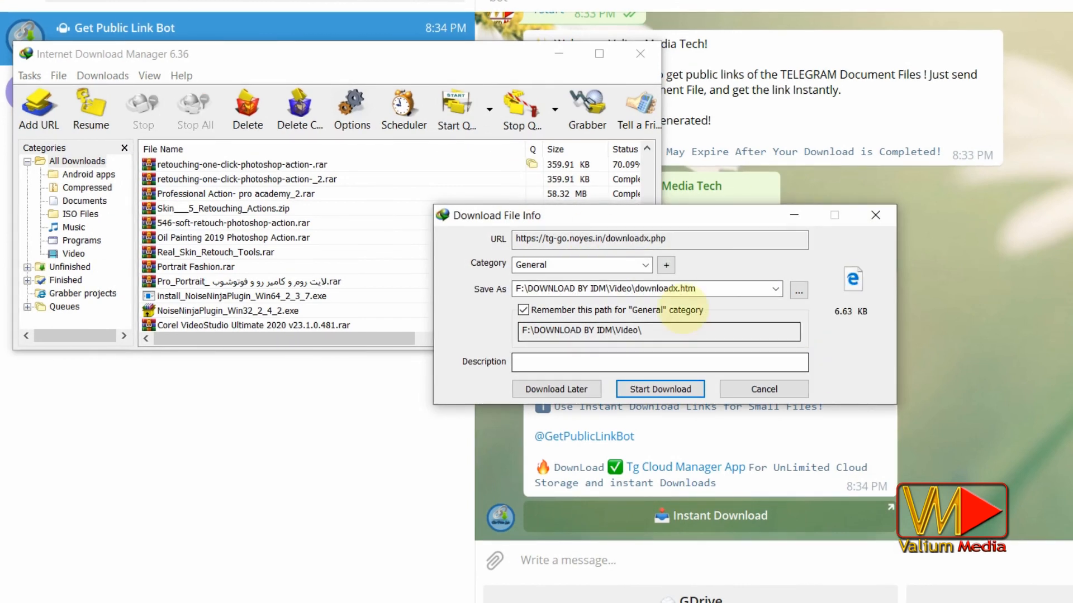
mouse_move(875, 215)
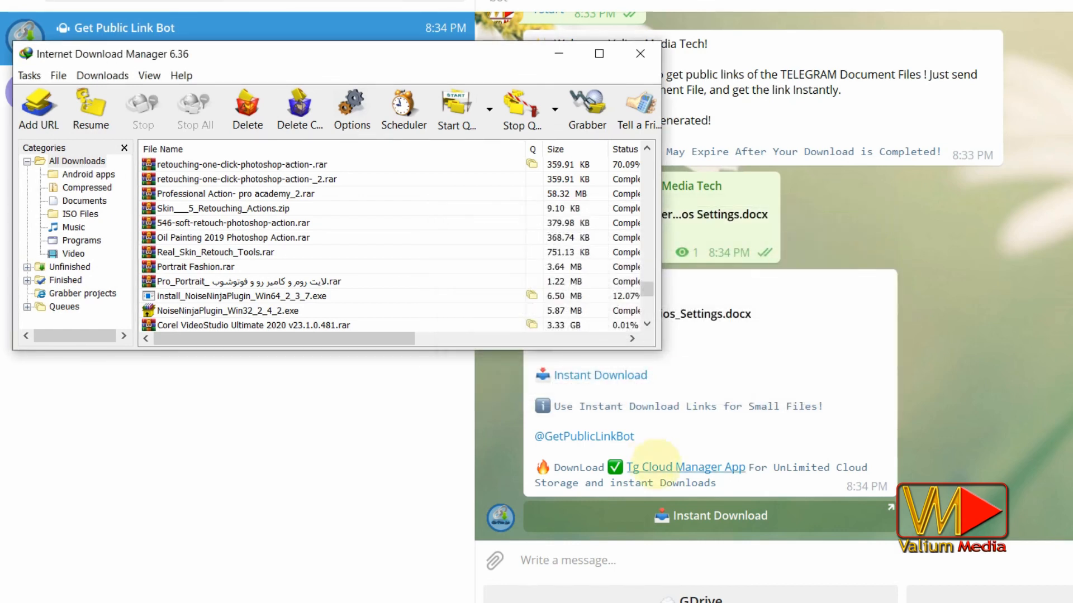
left_click(639, 53)
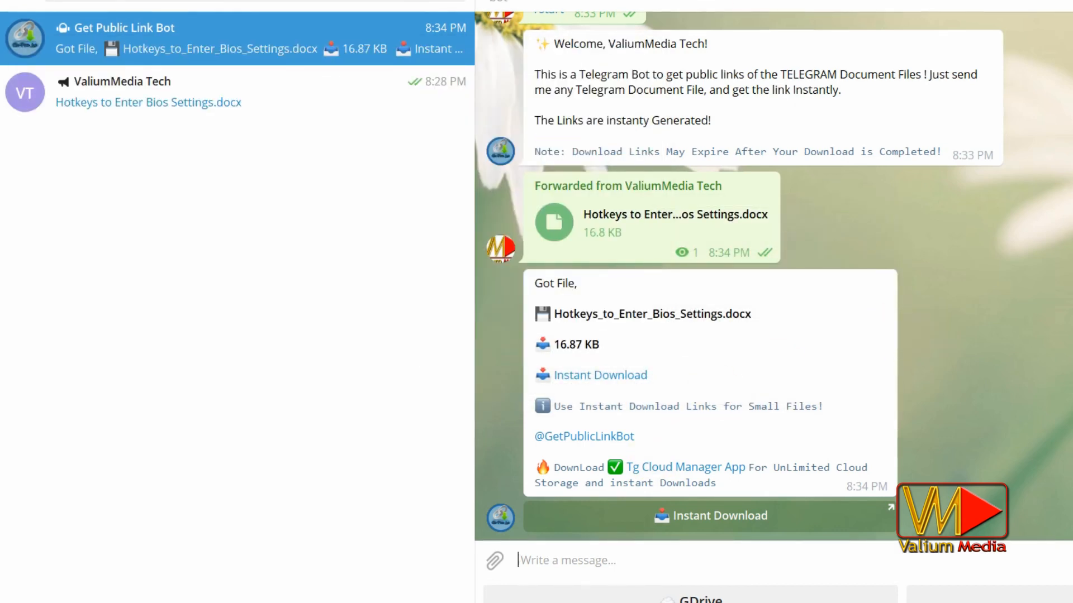
left_click(710, 516)
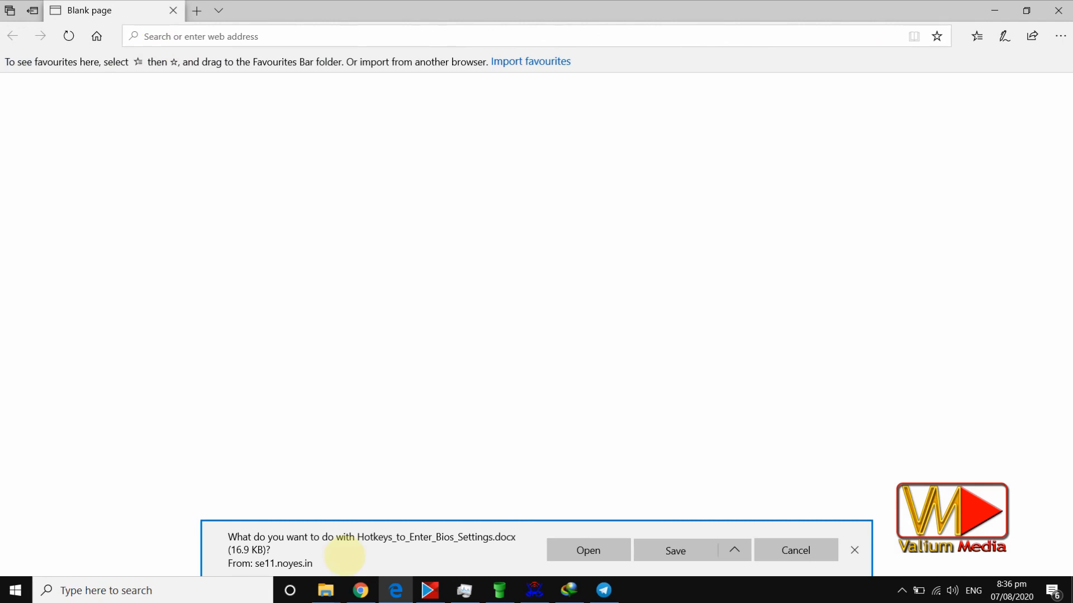
Confirm IDM's new address from Edge Downloads and open the downloaded Hotkeys docx
left_click(734, 550)
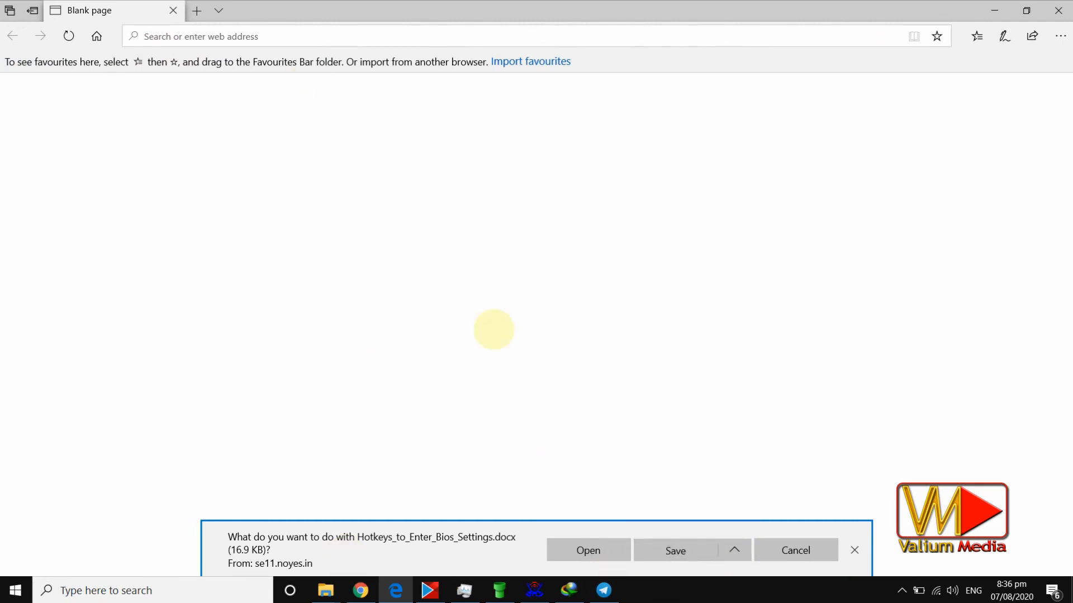
left_click(1060, 35)
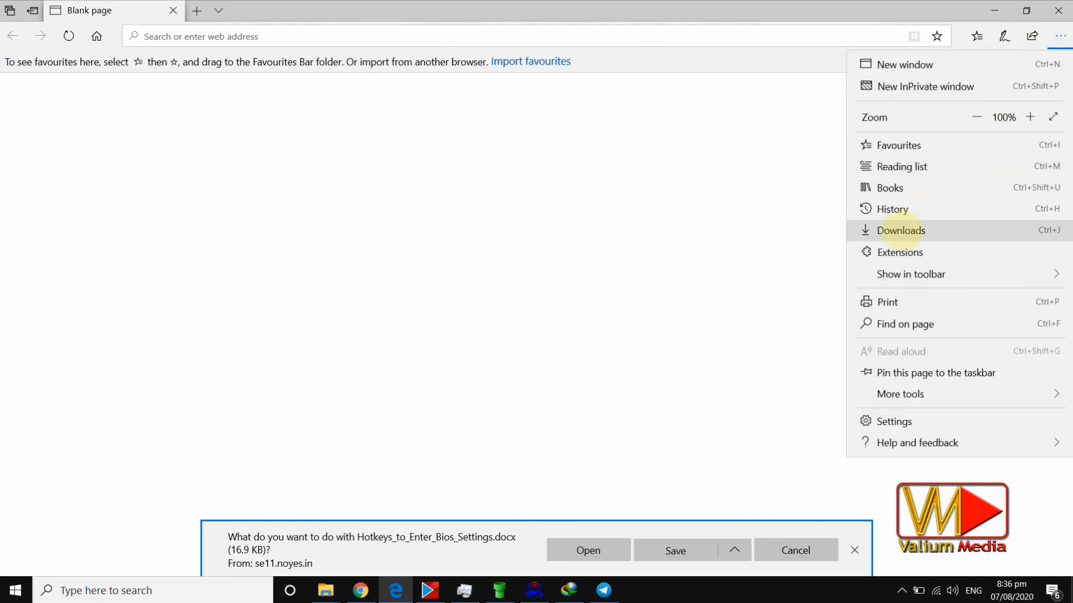
left_click(899, 231)
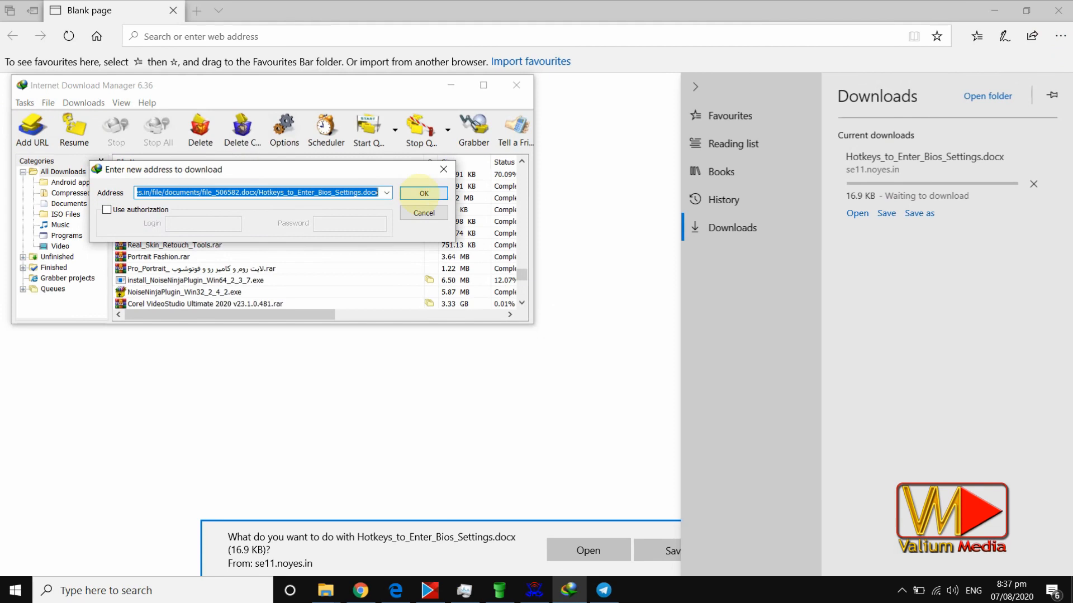
left_click(423, 192)
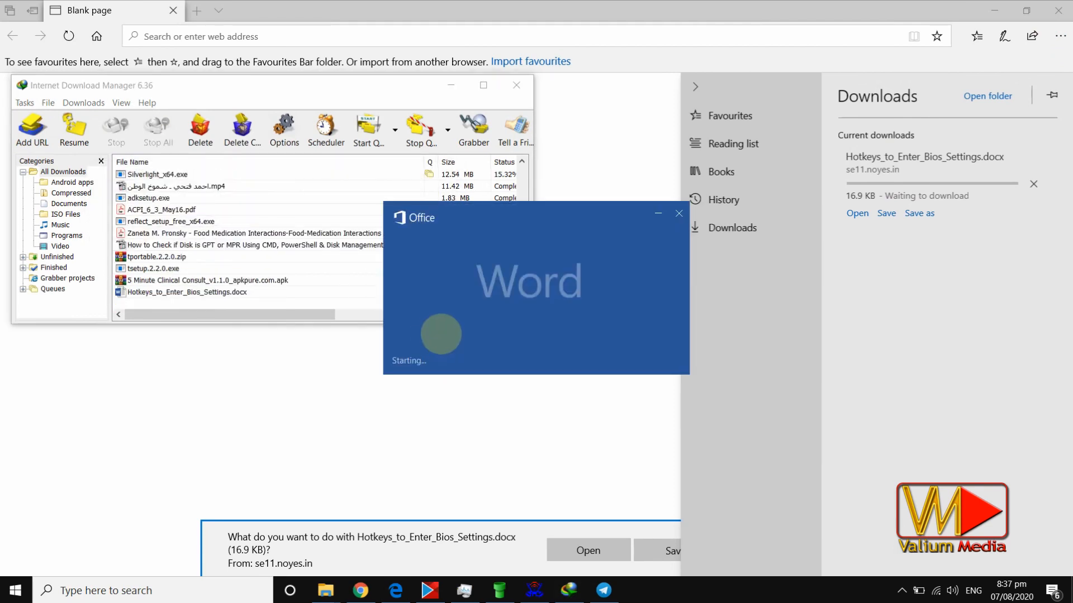
left_click(603, 590)
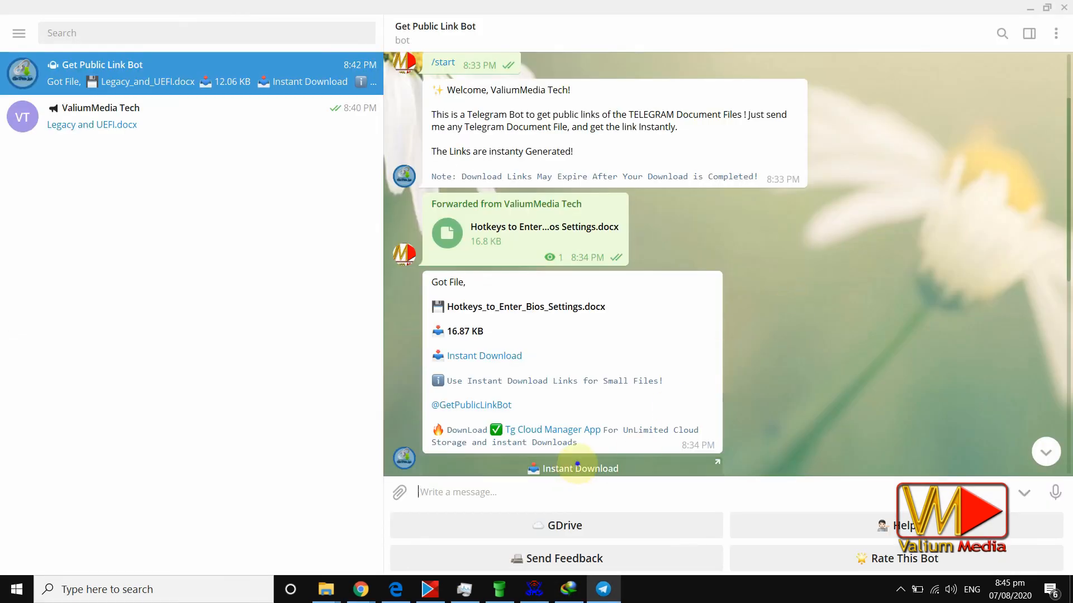
Switch to Google Chrome on the Google home page from the taskbar
left_click(361, 589)
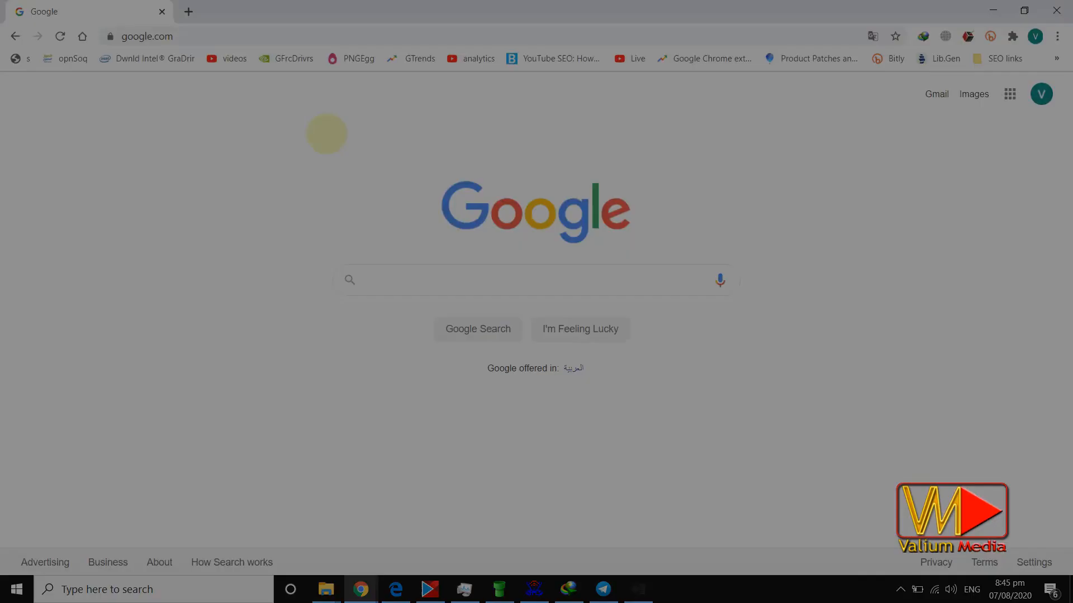
Let IDM capture the 682 MB zip, decline the Edge integration notice, return to Telegram
left_click(602, 589)
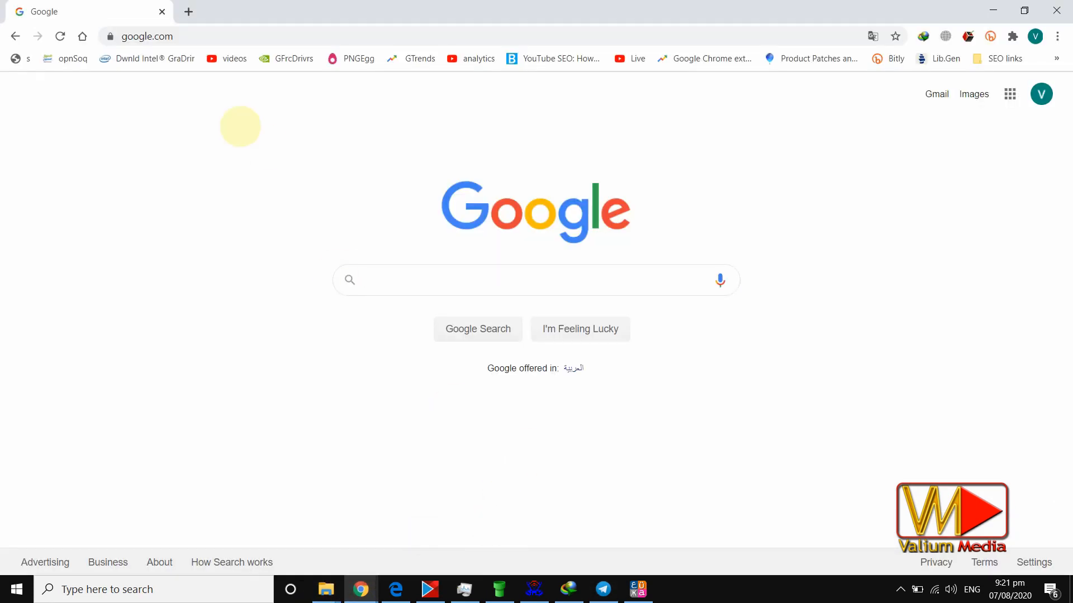
right_click(144, 36)
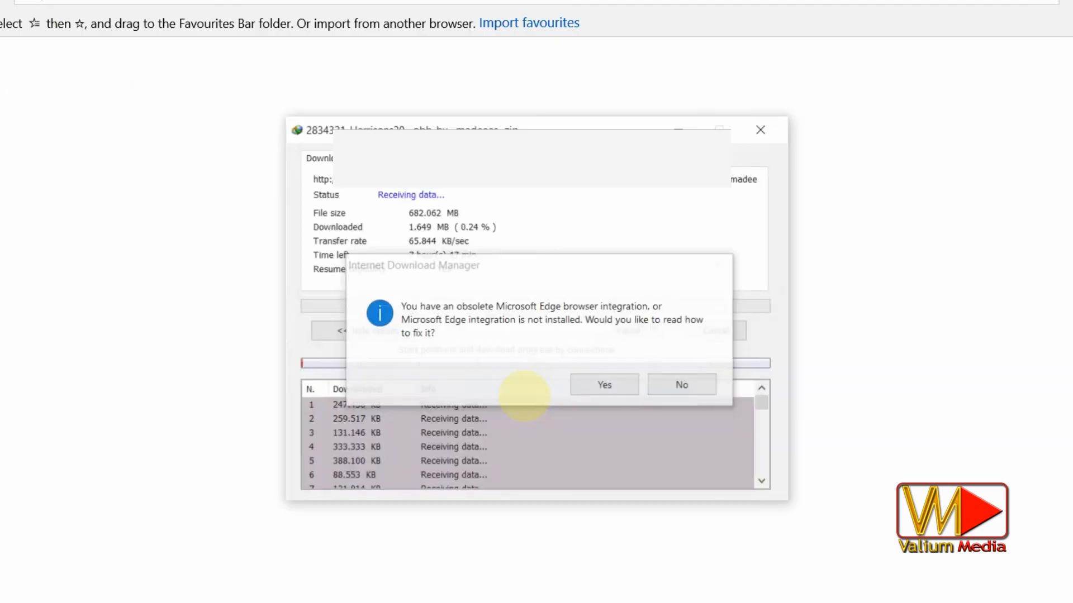
left_click(680, 384)
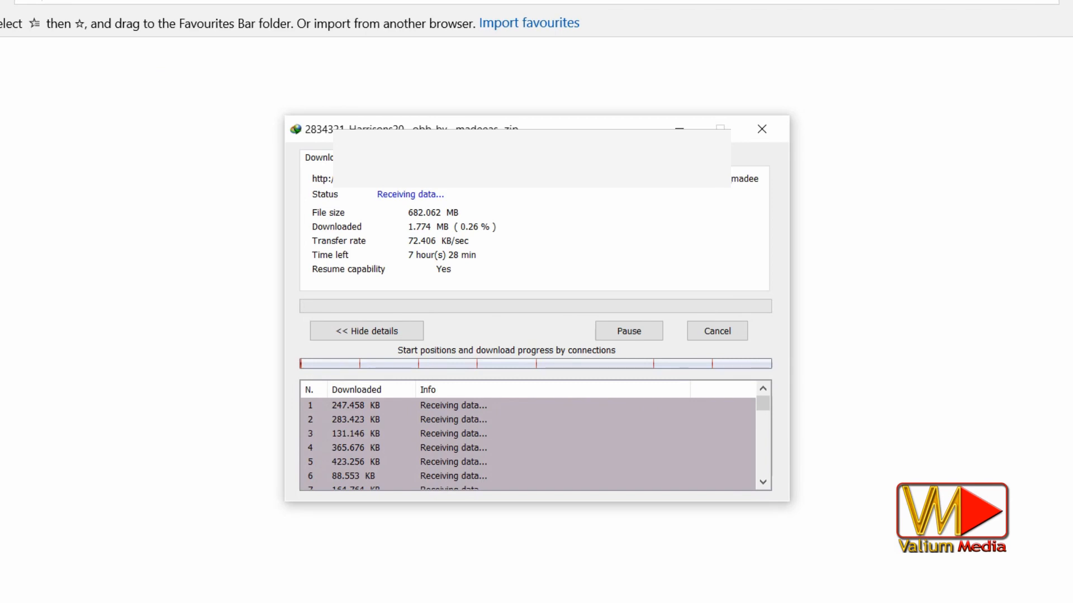
left_click(602, 589)
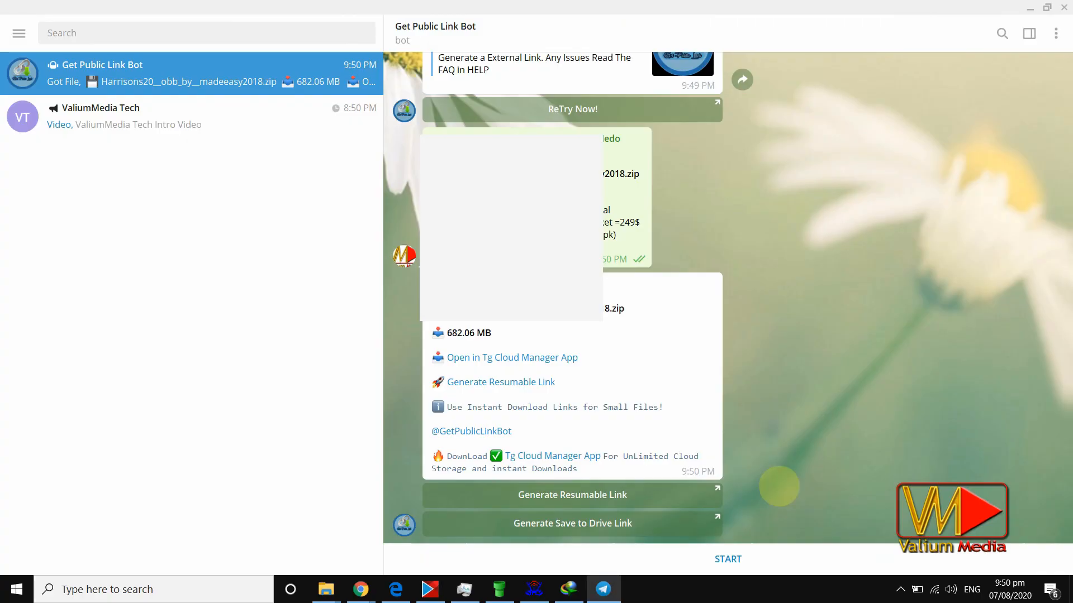
Generate a resumable link for the 682 MB zip and start downloading it in IDM
left_click(728, 559)
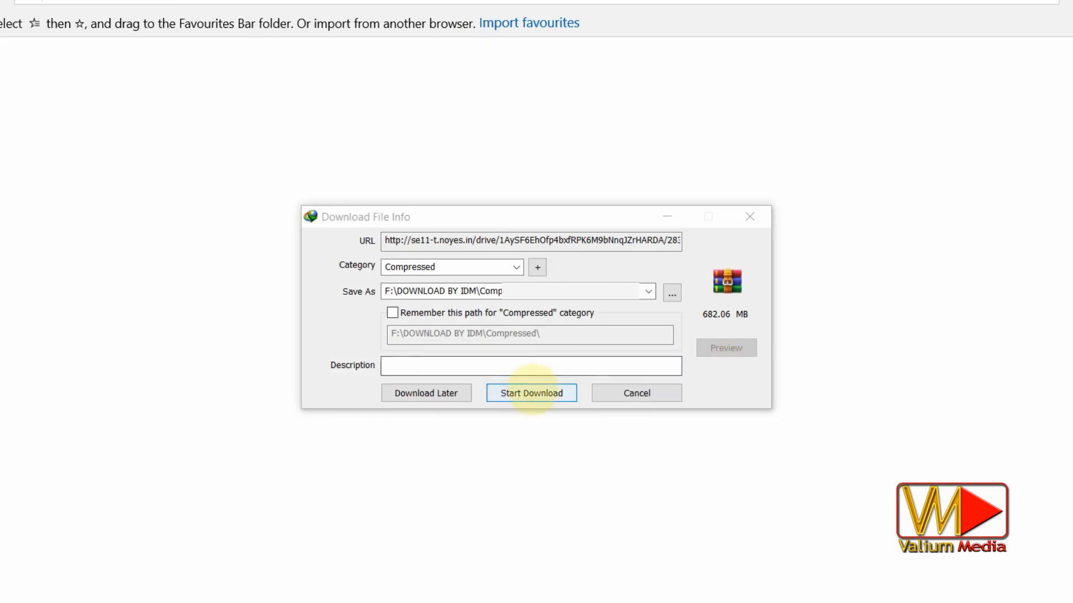
left_click(531, 392)
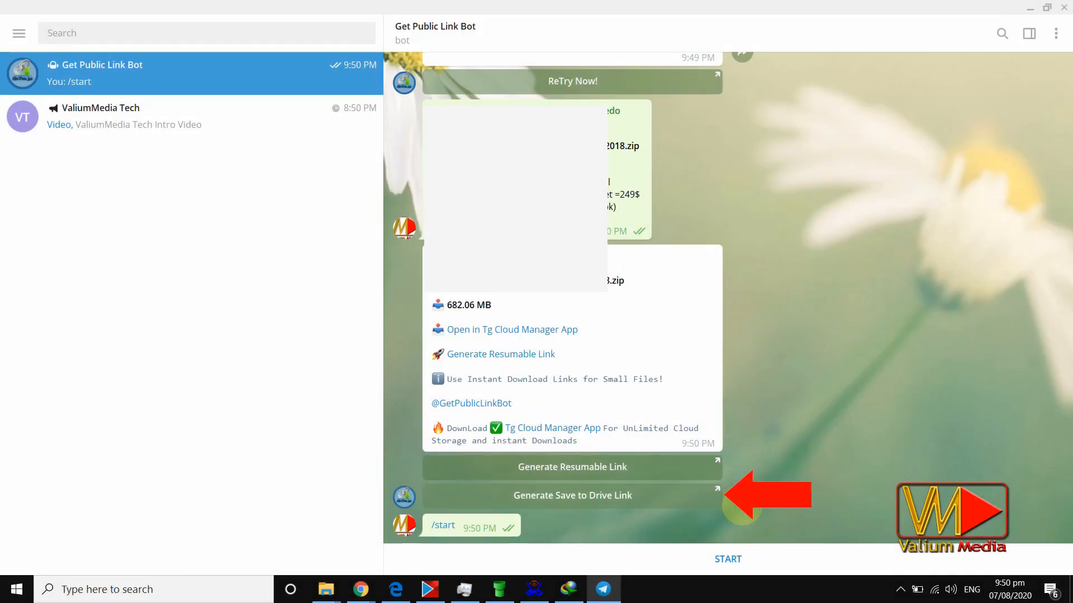